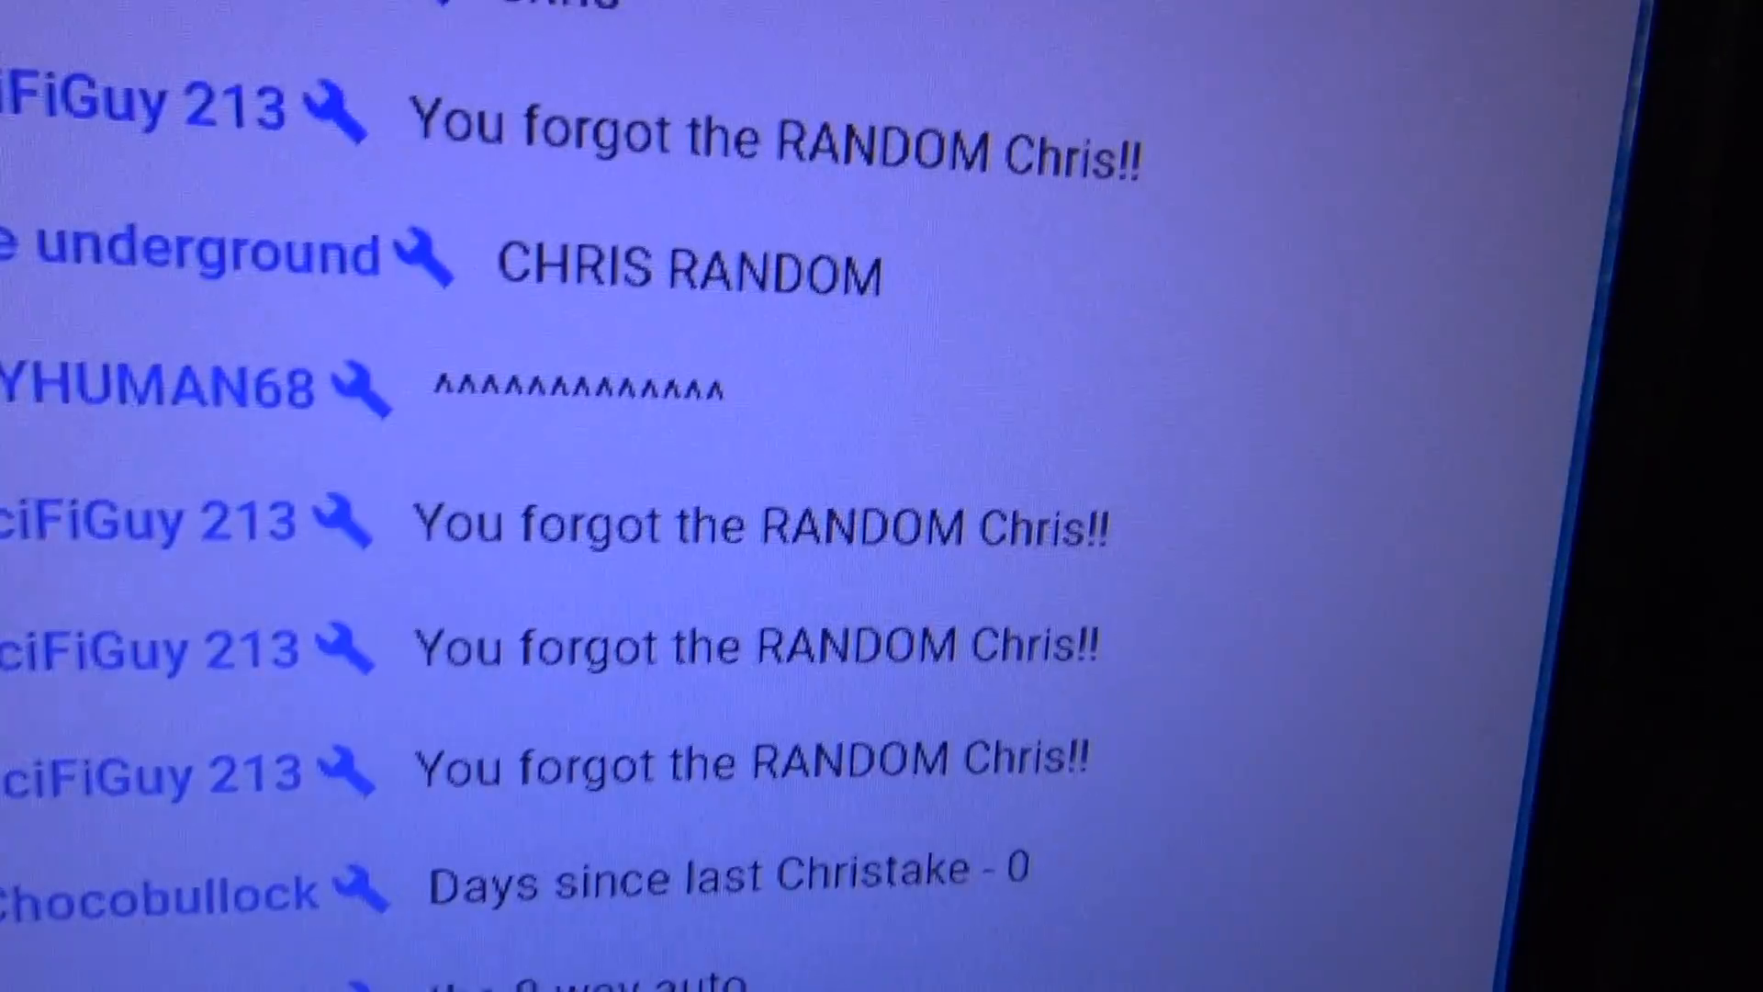
Randomize the eight Giants/Dodgers entries, then hit Again! for a second shuffle with Dodgers 1 on top.
scroll("down", 3)
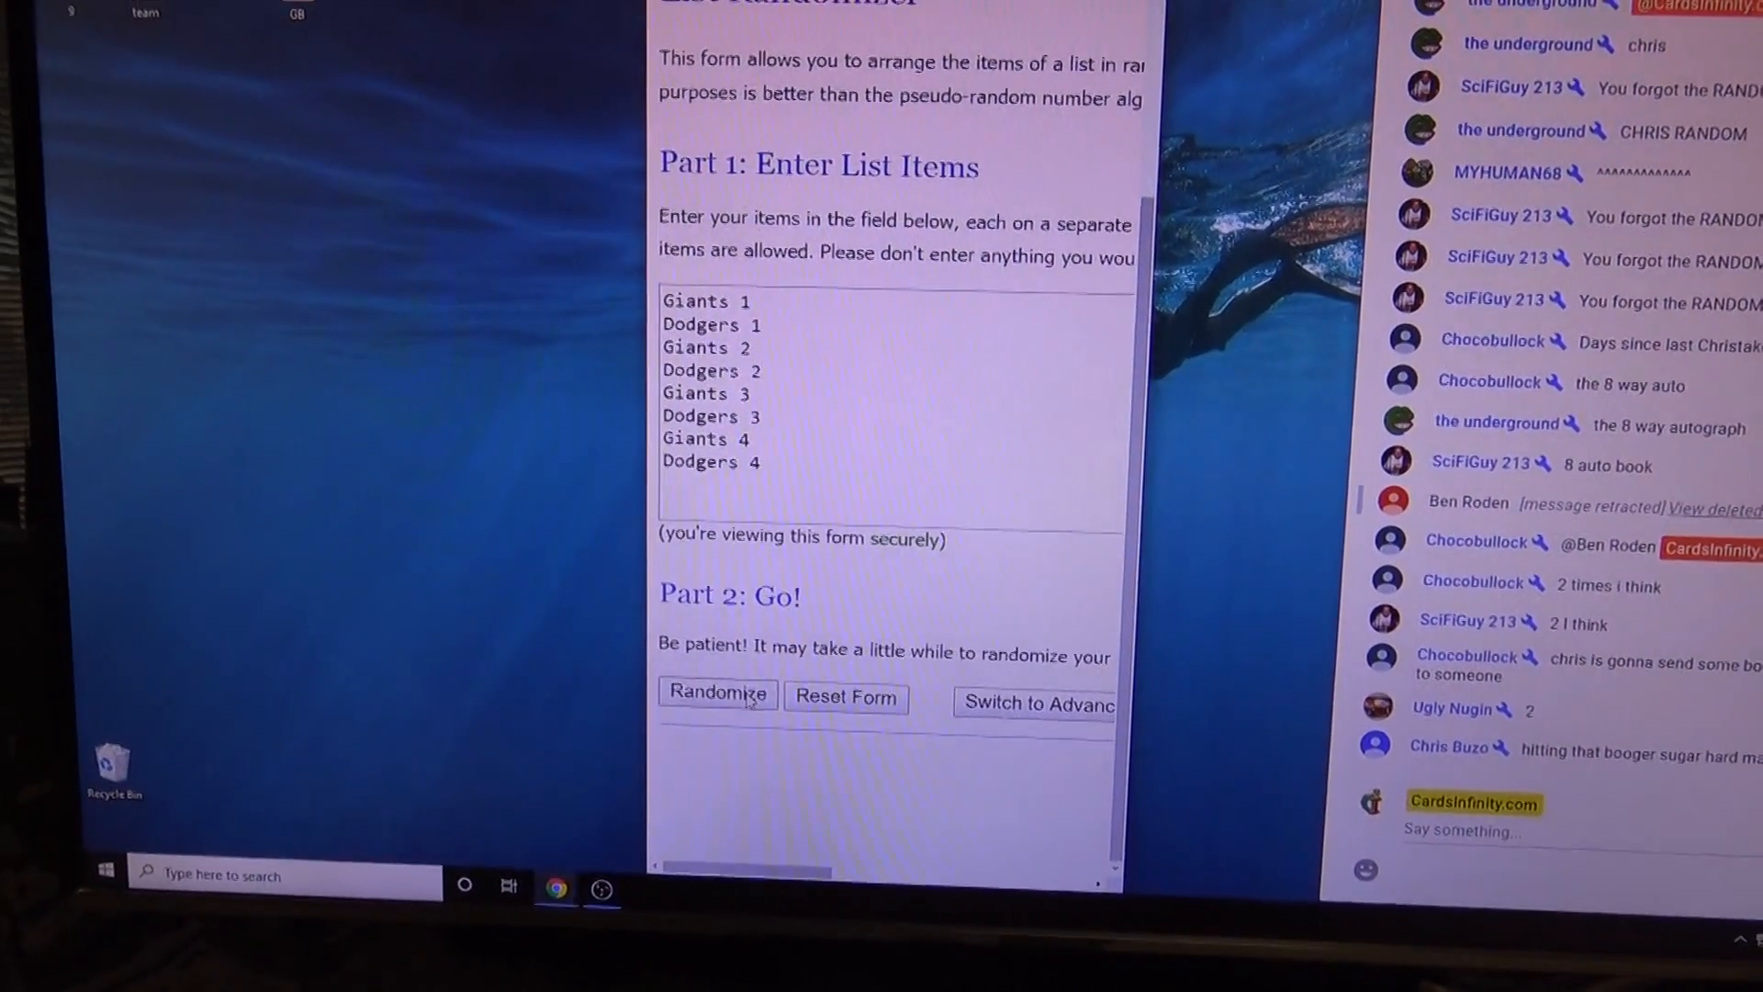
left_click(717, 694)
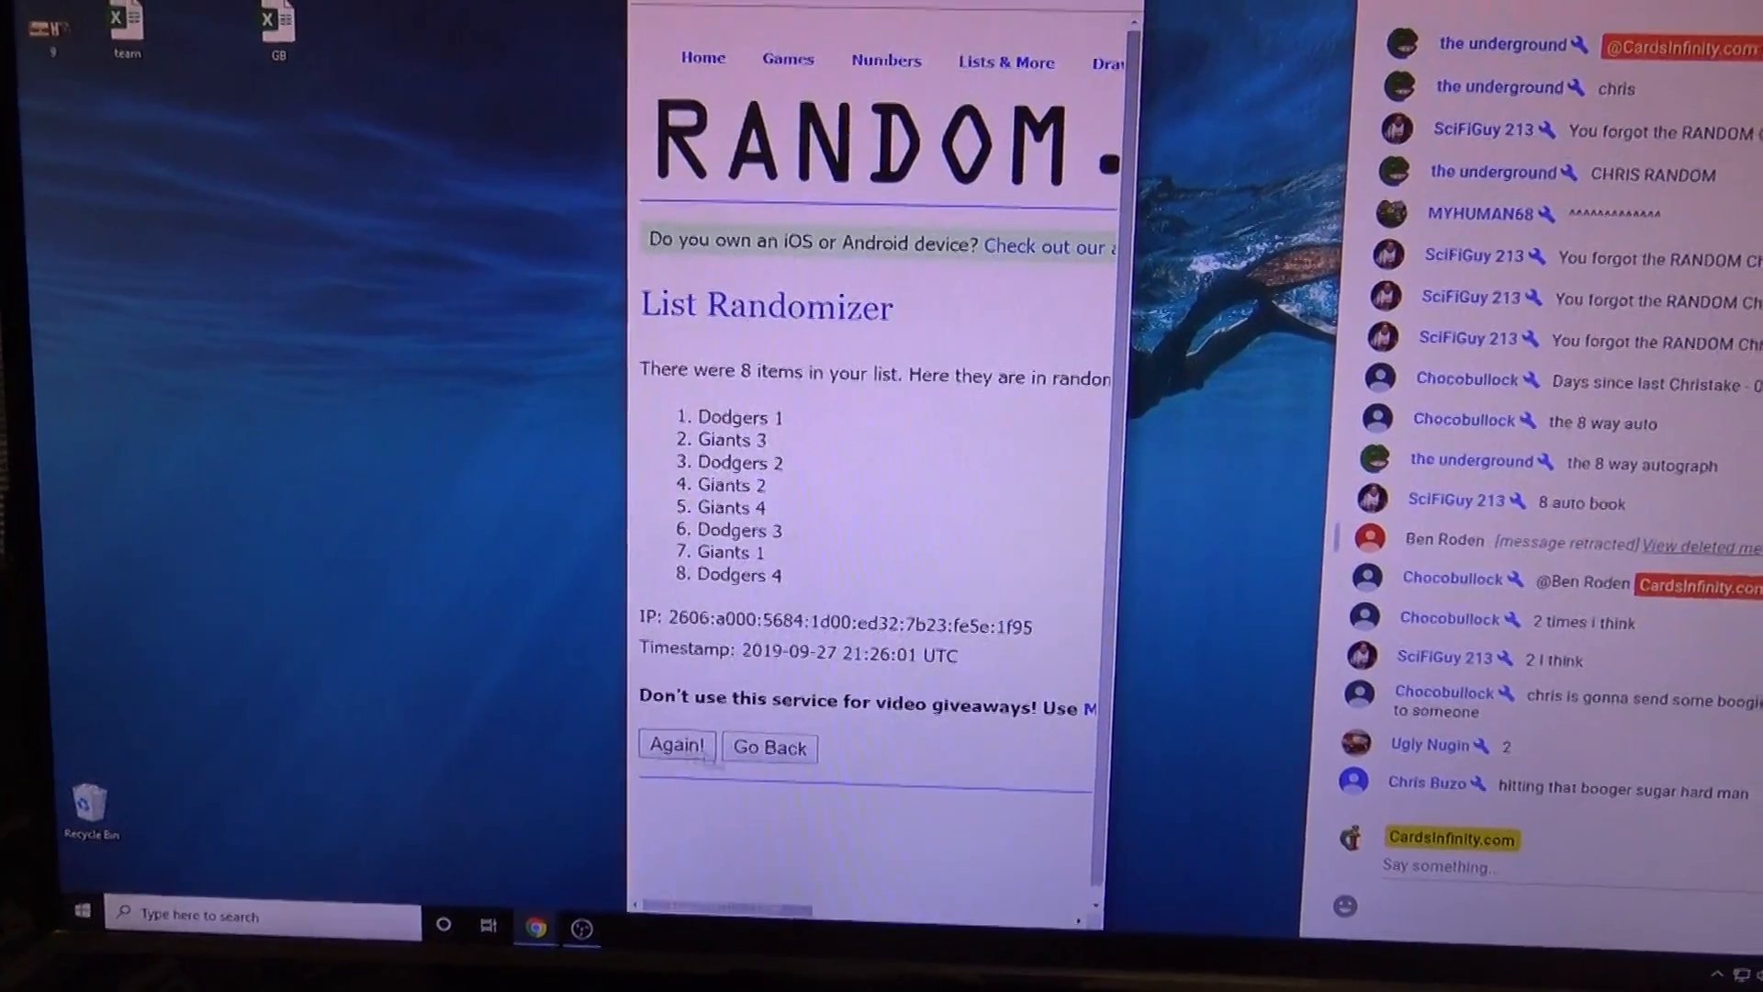
left_click(676, 745)
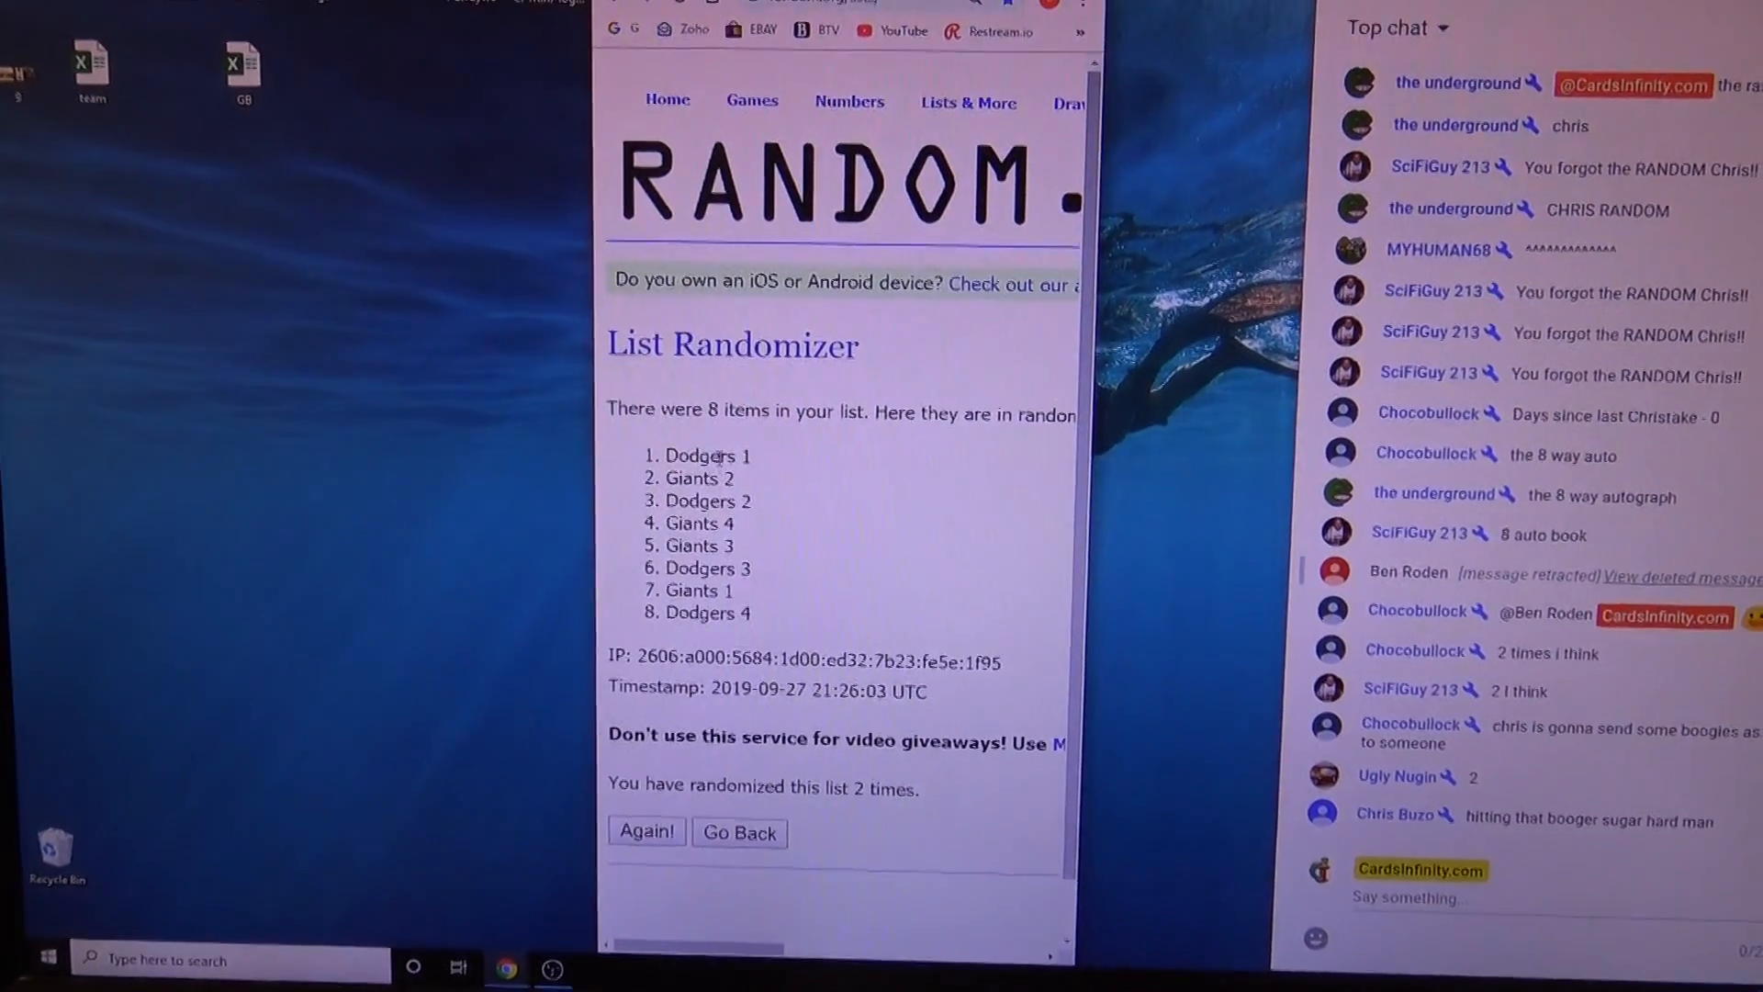